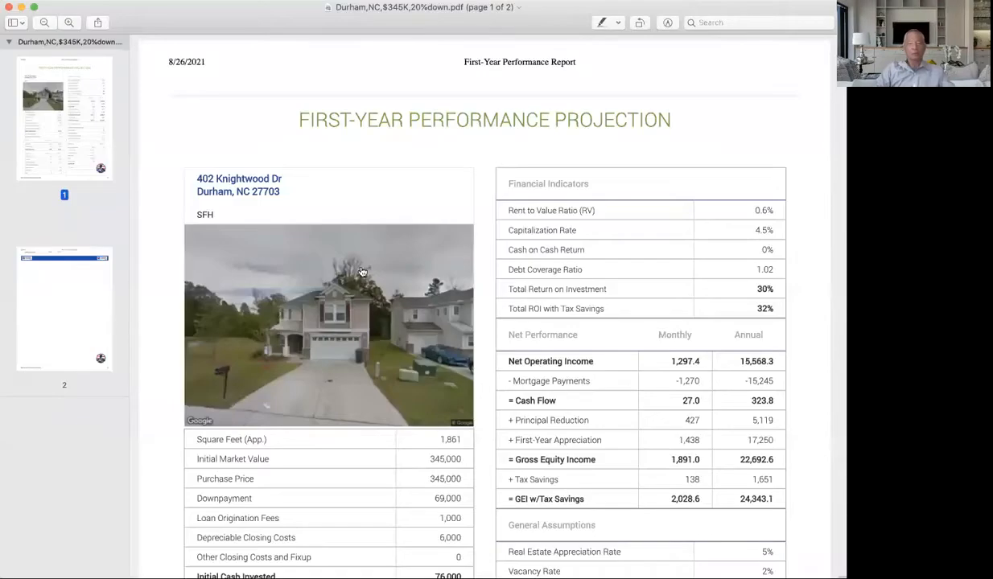
{"action": "mouse_move", "coordinate": [811, 304]}
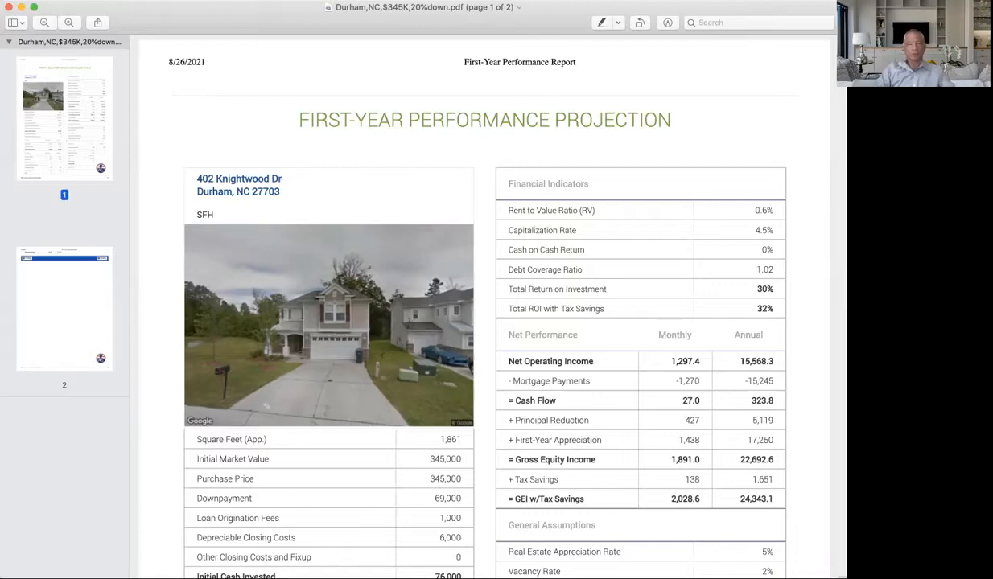
{"action": "mouse_move", "coordinate": [807, 215]}
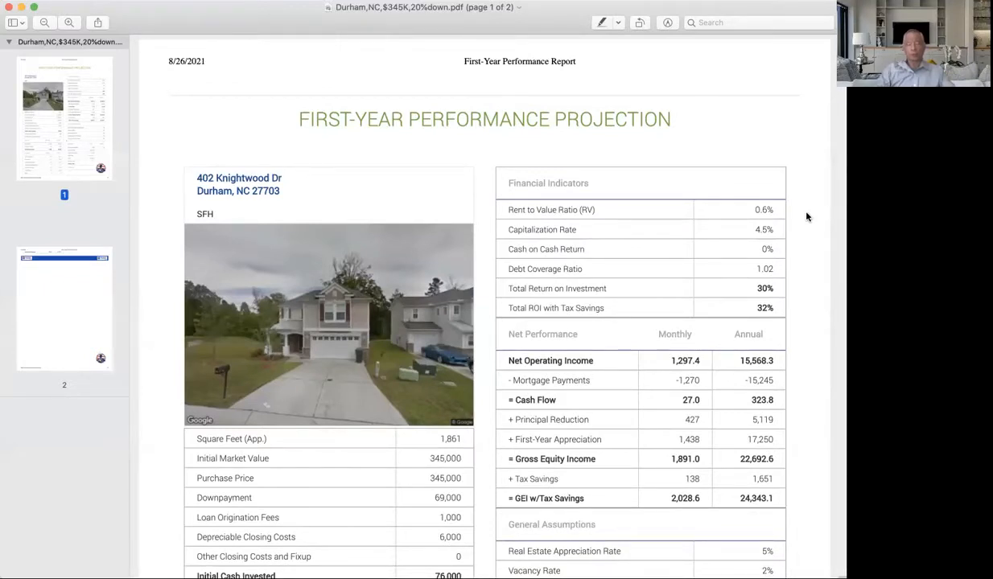
{"action": "scroll", "scroll_direction": "down", "scroll_amount": 3}
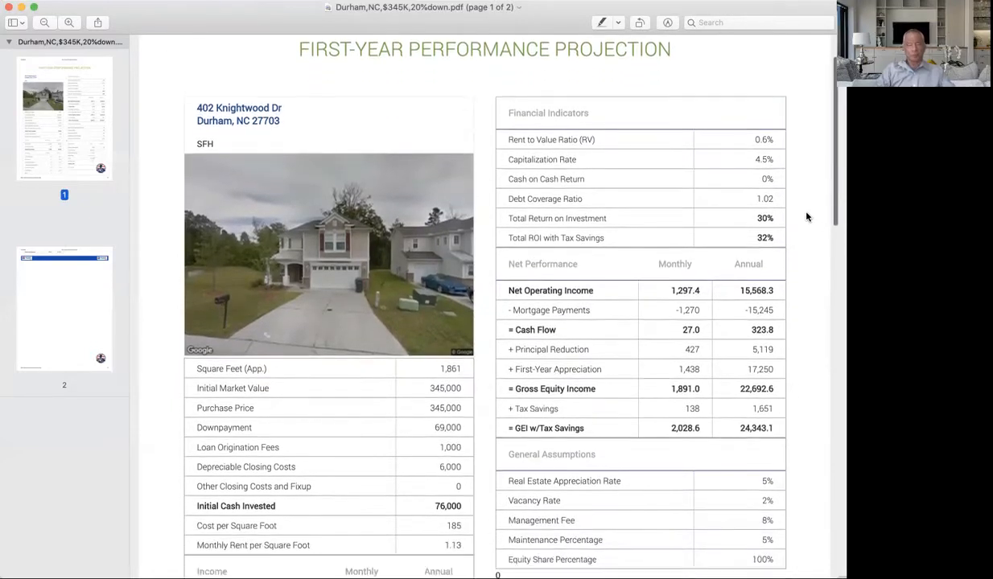
{"action": "scroll", "scroll_direction": "down", "scroll_amount": 3}
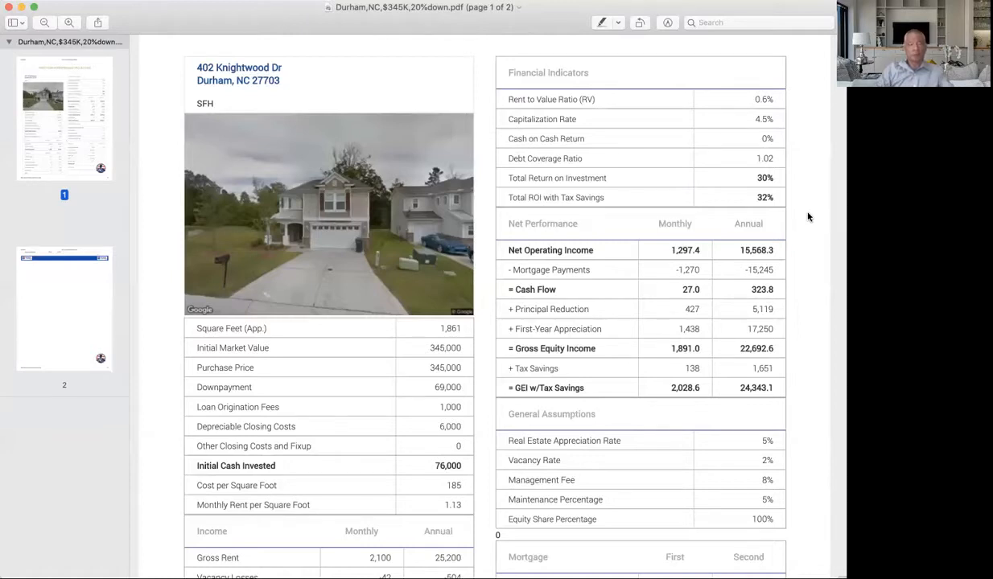
{"action": "mouse_move", "coordinate": [656, 309]}
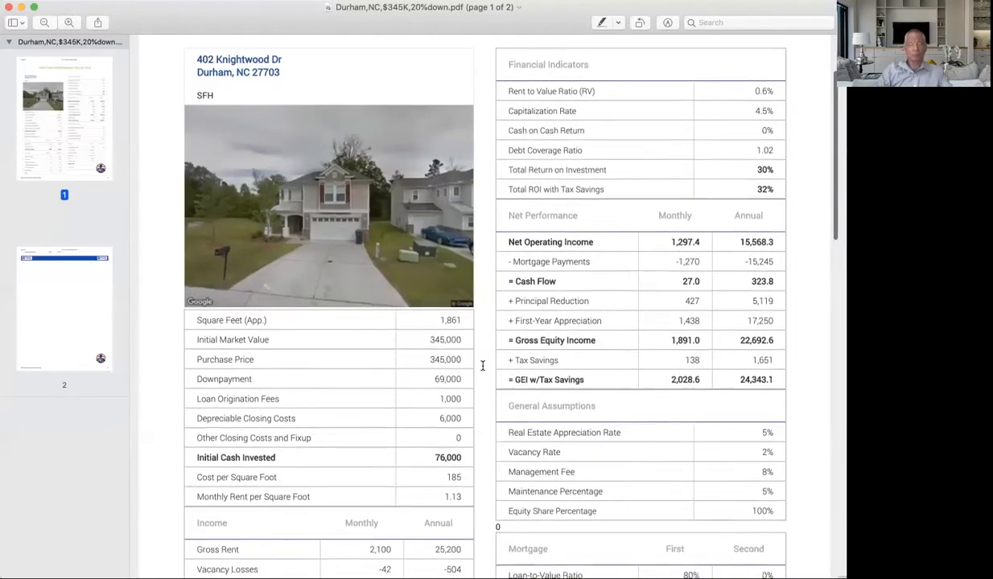
{"action": "scroll", "scroll_direction": "down", "scroll_amount": 3}
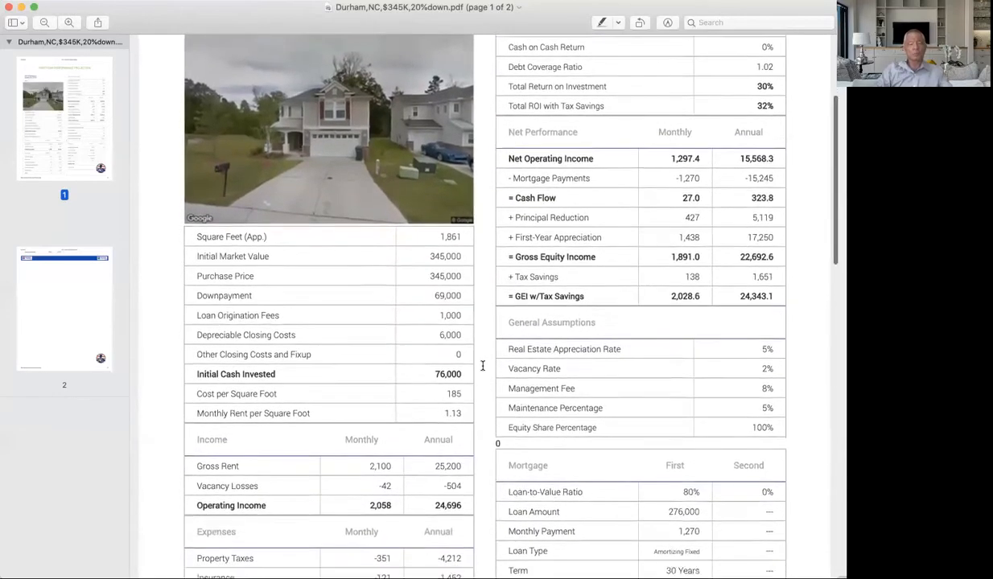
{"action": "scroll", "scroll_direction": "down", "scroll_amount": 3}
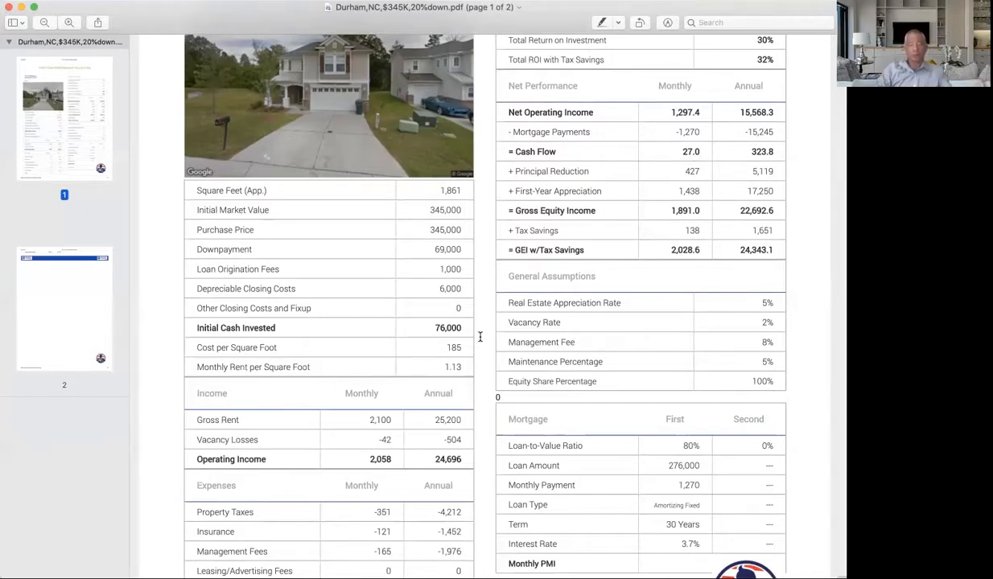
{"action": "scroll", "scroll_direction": "down", "scroll_amount": 3}
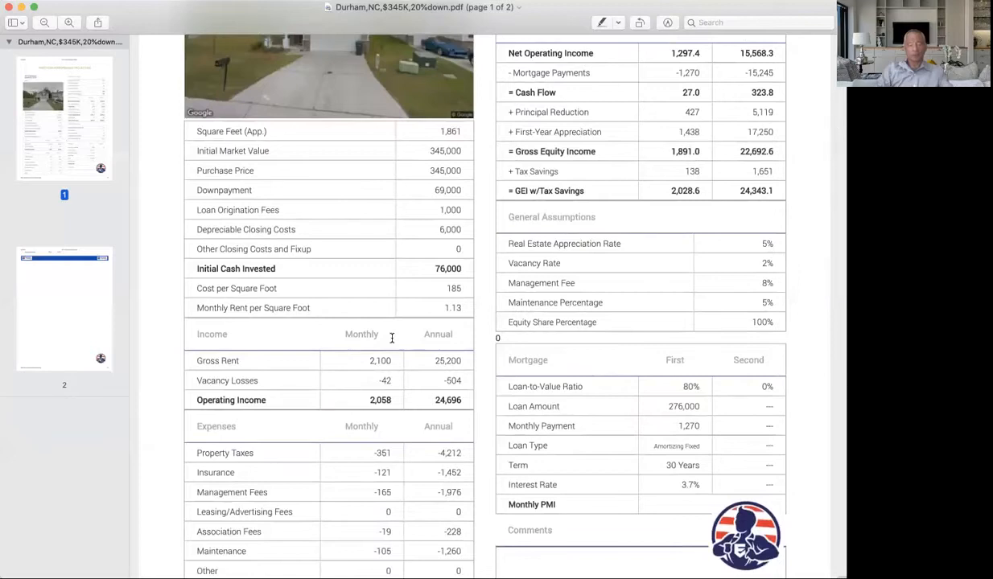
{"action": "scroll", "scroll_direction": "down", "scroll_amount": 3}
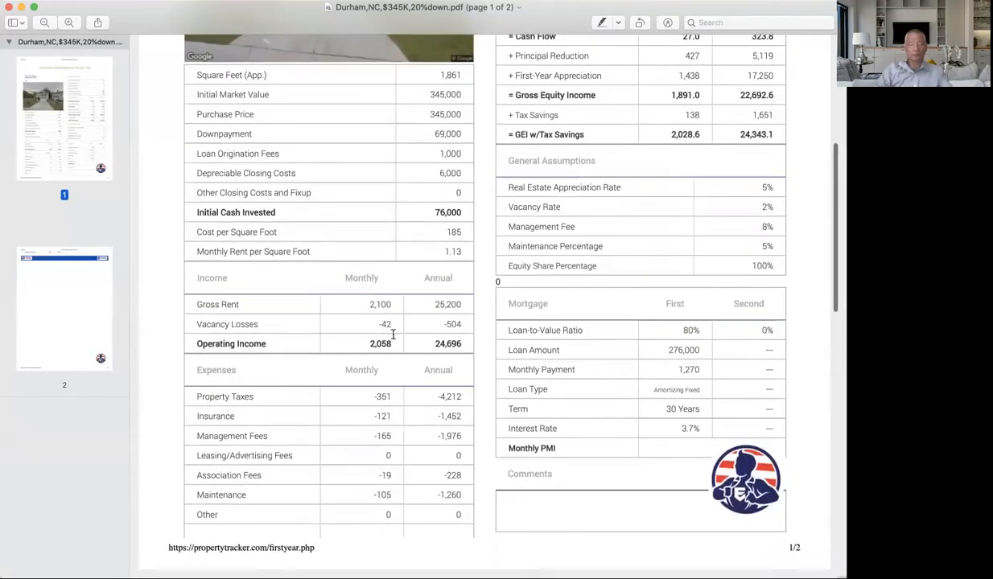
{"action": "scroll", "scroll_direction": "down", "scroll_amount": 3}
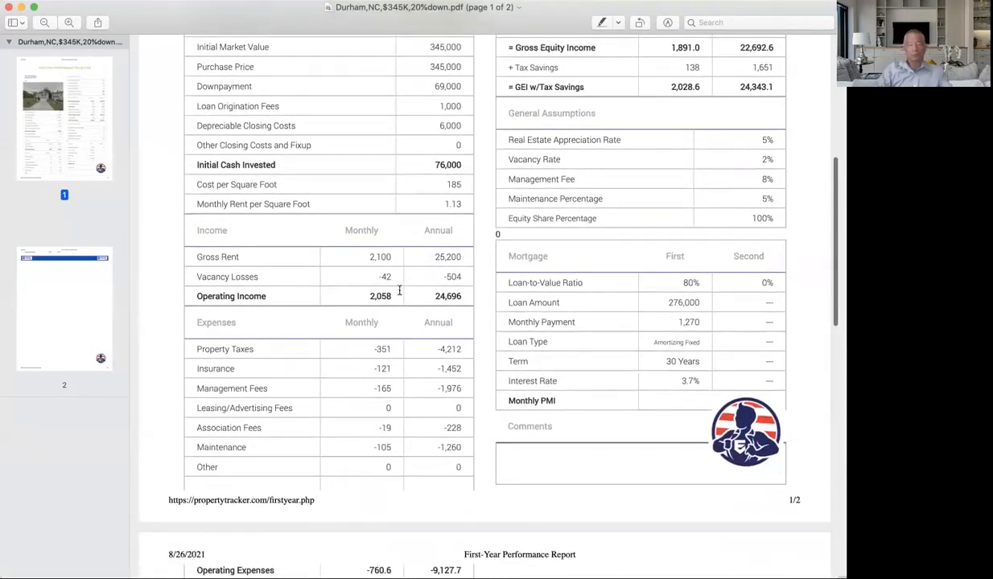
{"action": "scroll", "scroll_direction": "down", "scroll_amount": 3}
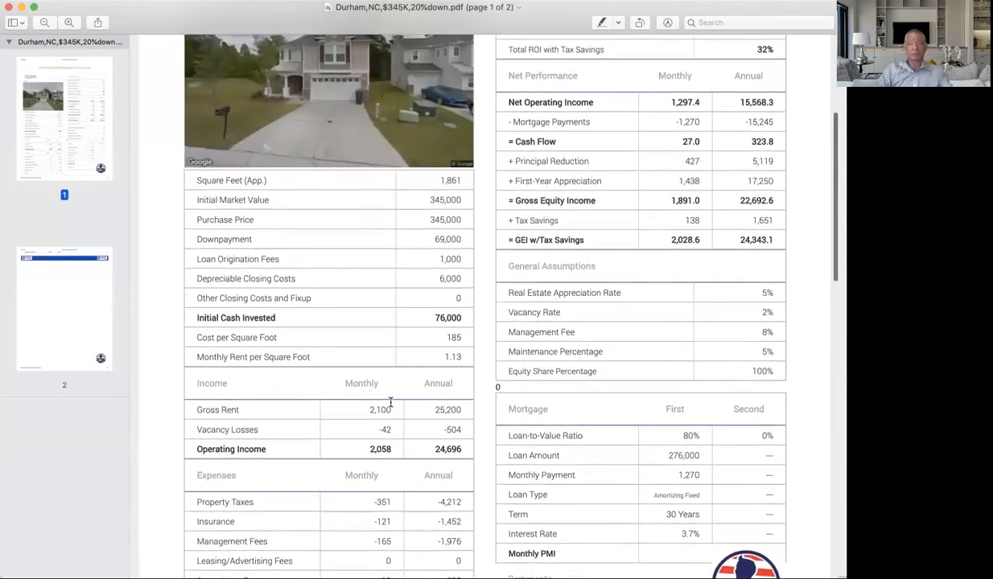
{"action": "mouse_move", "coordinate": [704, 441]}
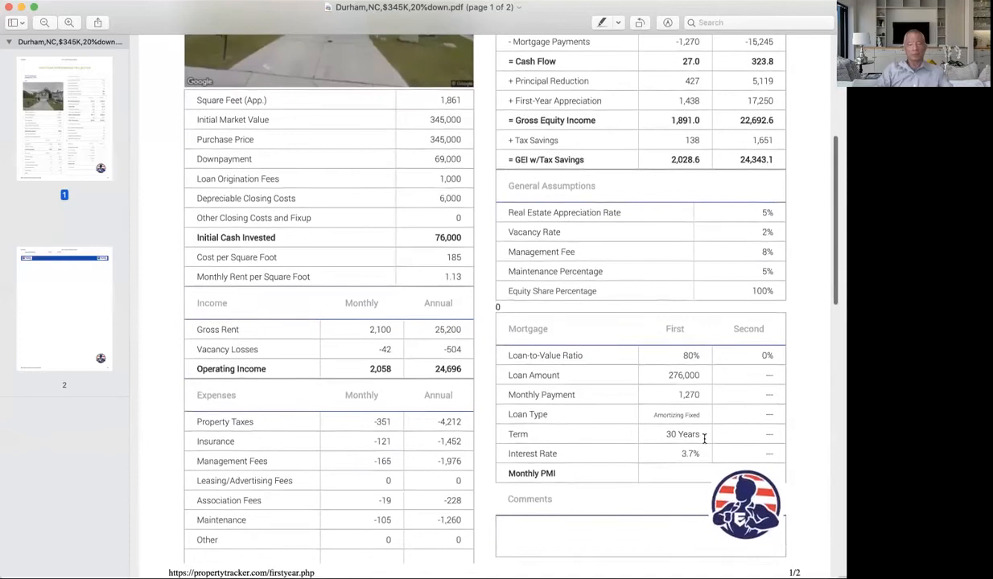
{"action": "scroll", "scroll_direction": "down", "scroll_amount": 3}
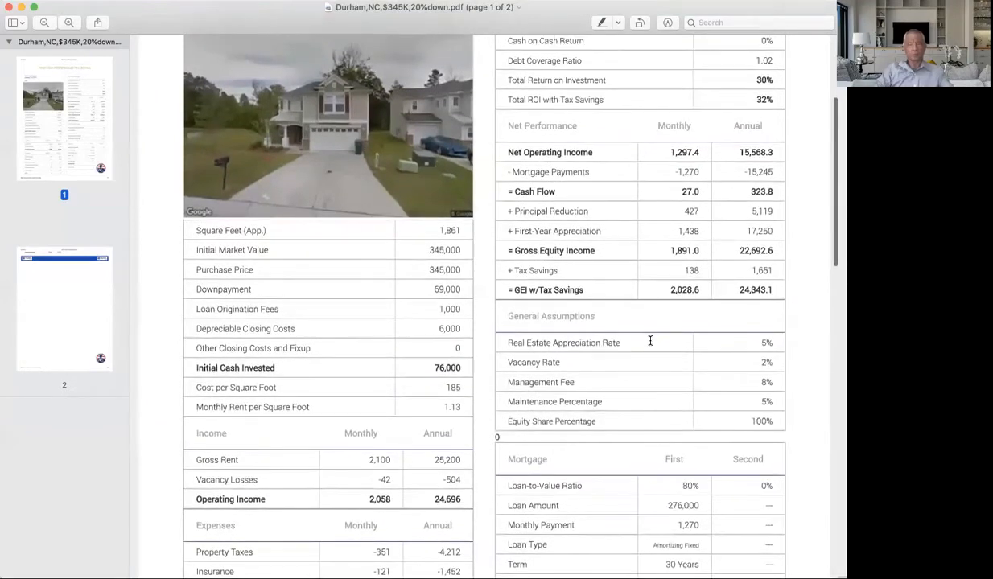
{"action": "scroll", "scroll_direction": "down", "scroll_amount": 3}
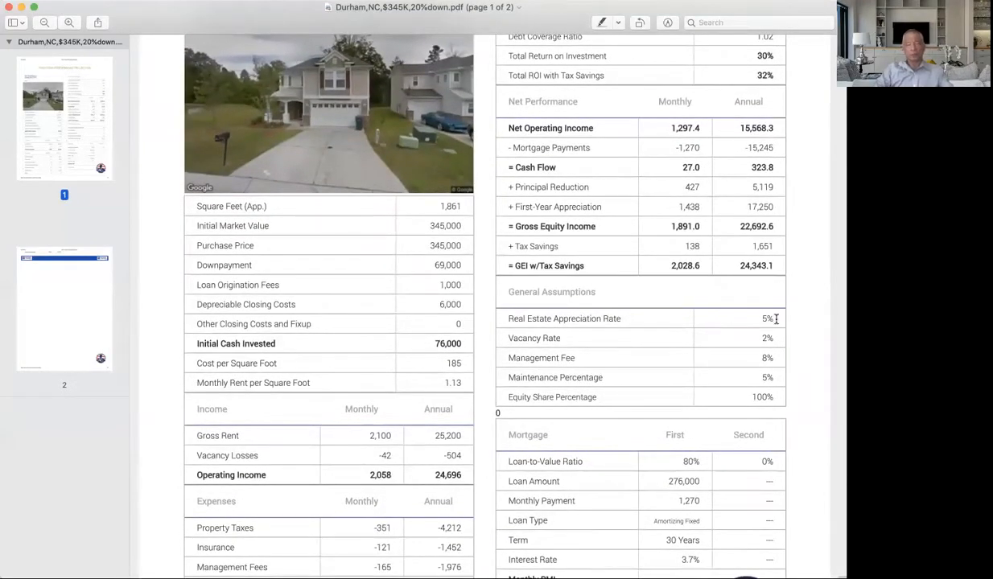
{"action": "scroll", "scroll_direction": "down", "scroll_amount": 3}
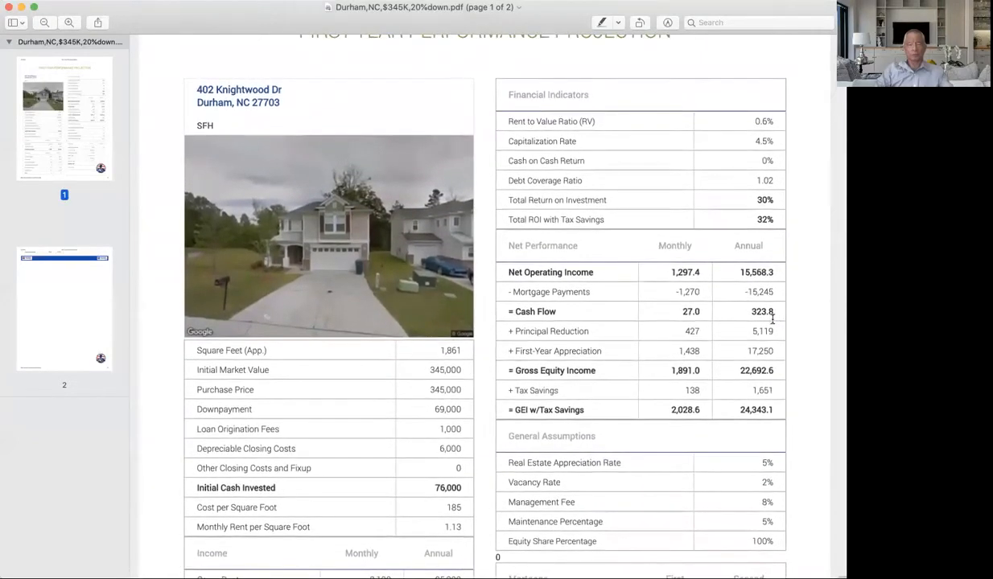
{"action": "mouse_move", "coordinate": [682, 151]}
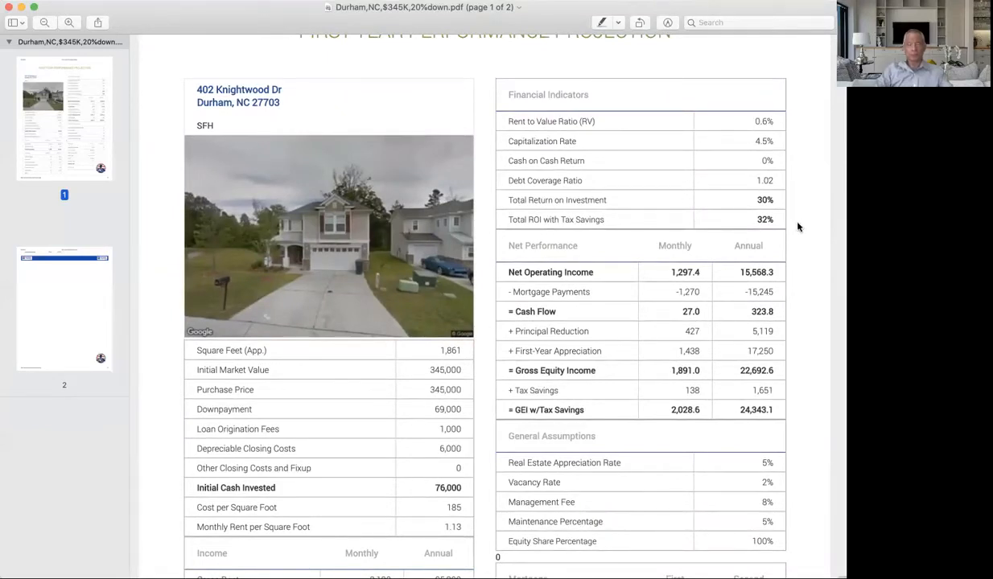
{"action": "mouse_move", "coordinate": [795, 186]}
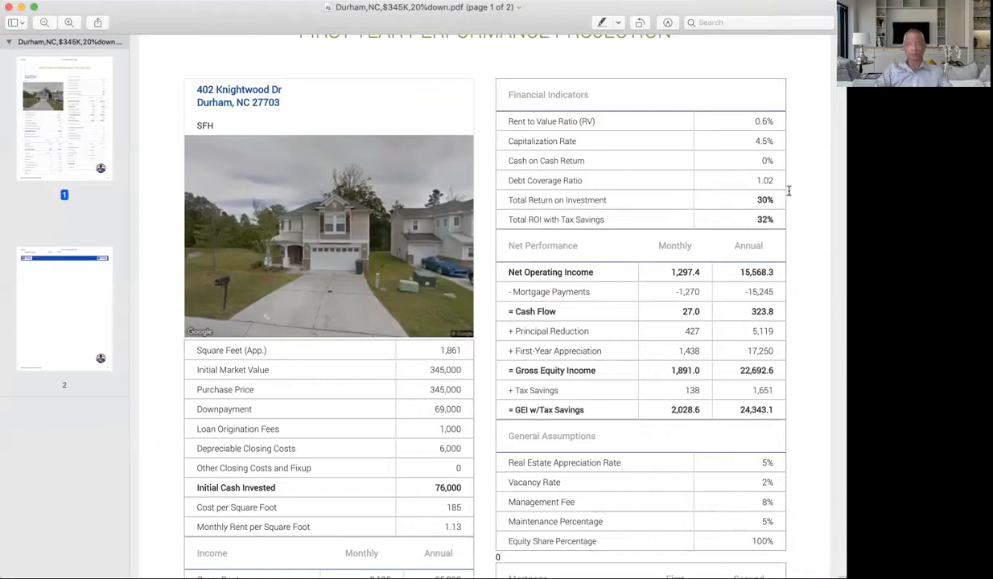
{"action": "mouse_move", "coordinate": [727, 136]}
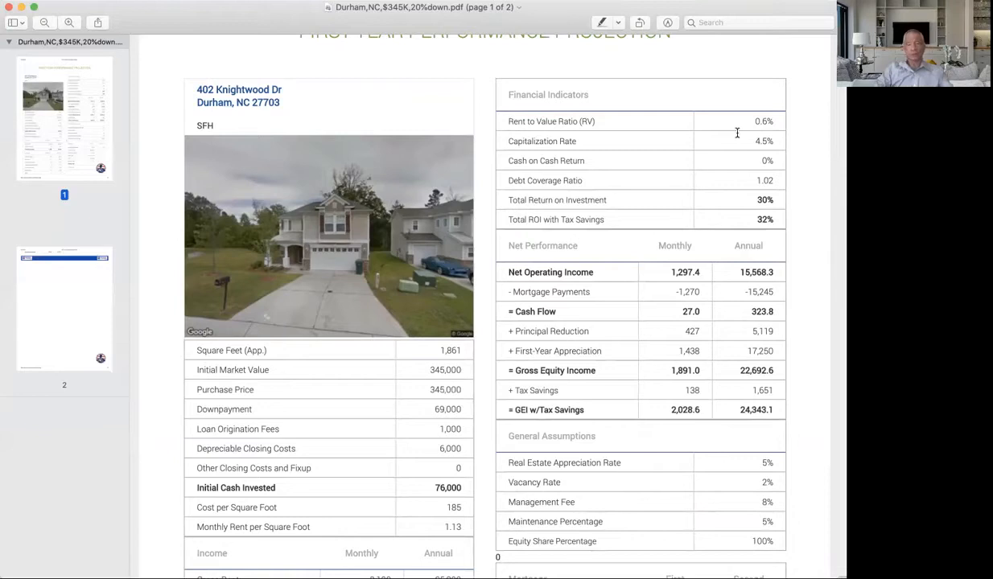
{"action": "mouse_move", "coordinate": [729, 148]}
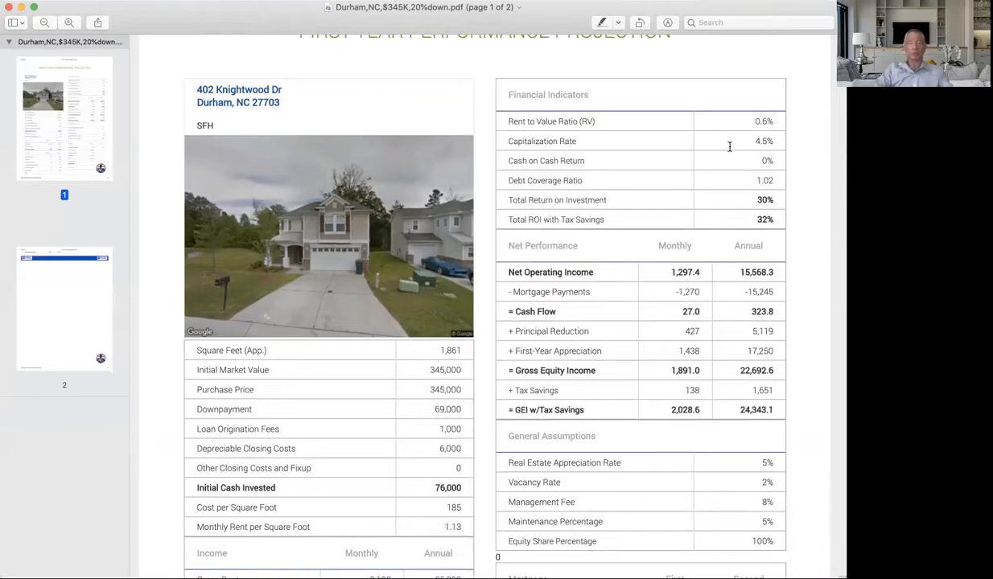
{"action": "mouse_move", "coordinate": [716, 169]}
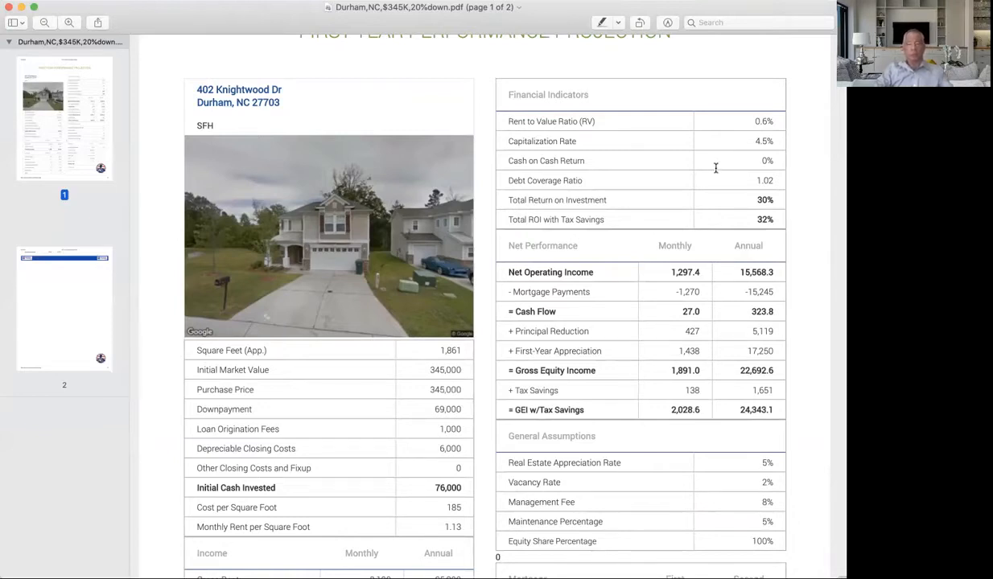
{"action": "scroll", "scroll_direction": "down", "scroll_amount": 3}
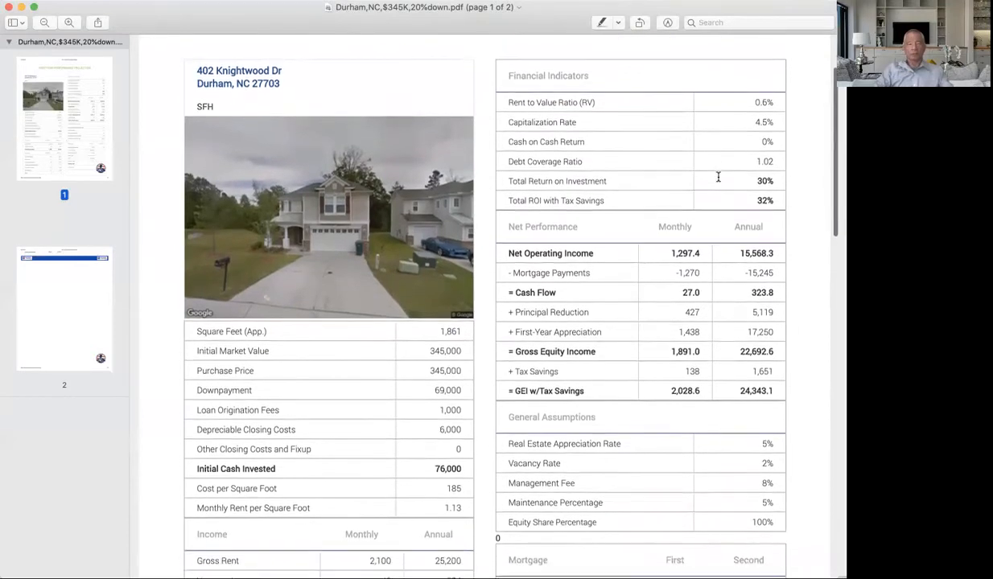
{"action": "scroll", "scroll_direction": "down", "scroll_amount": 3}
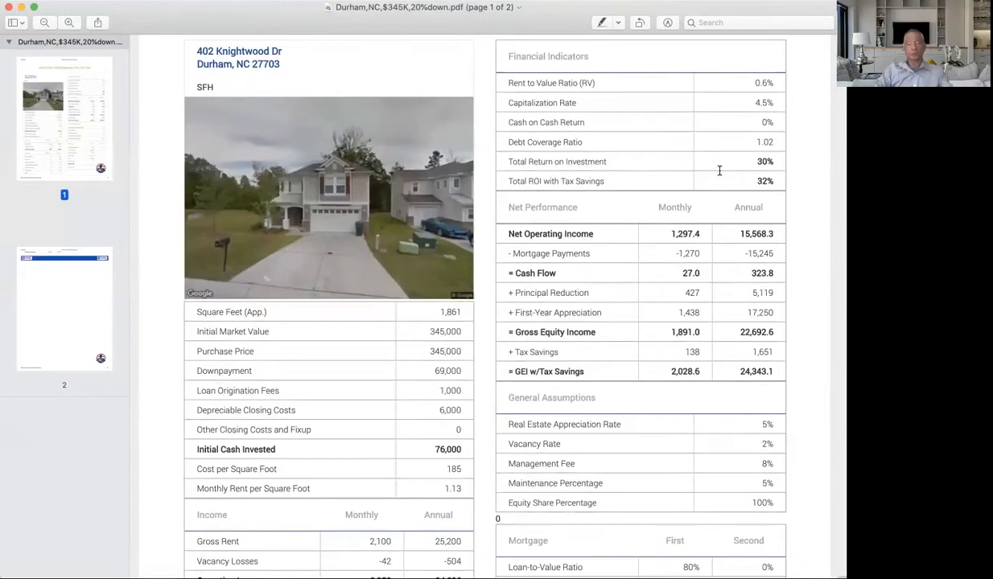
{"action": "scroll", "scroll_direction": "down", "scroll_amount": 3}
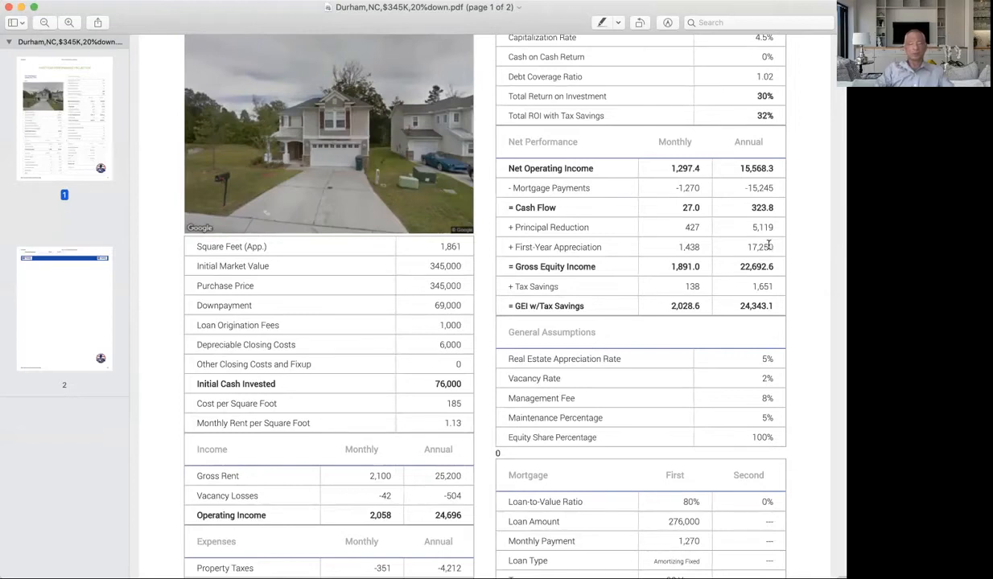
{"action": "mouse_move", "coordinate": [468, 386]}
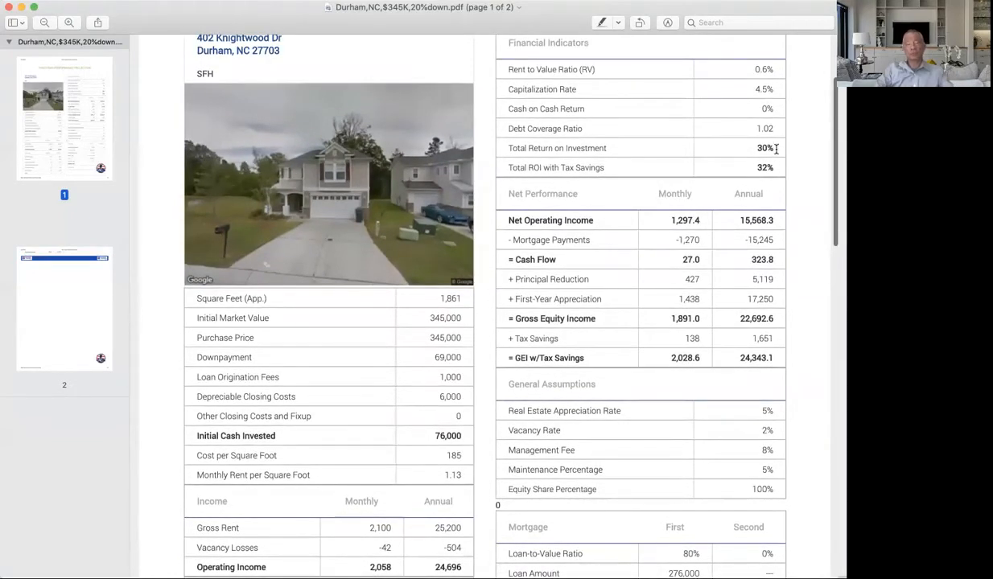
{"action": "scroll", "scroll_direction": "down", "scroll_amount": 3}
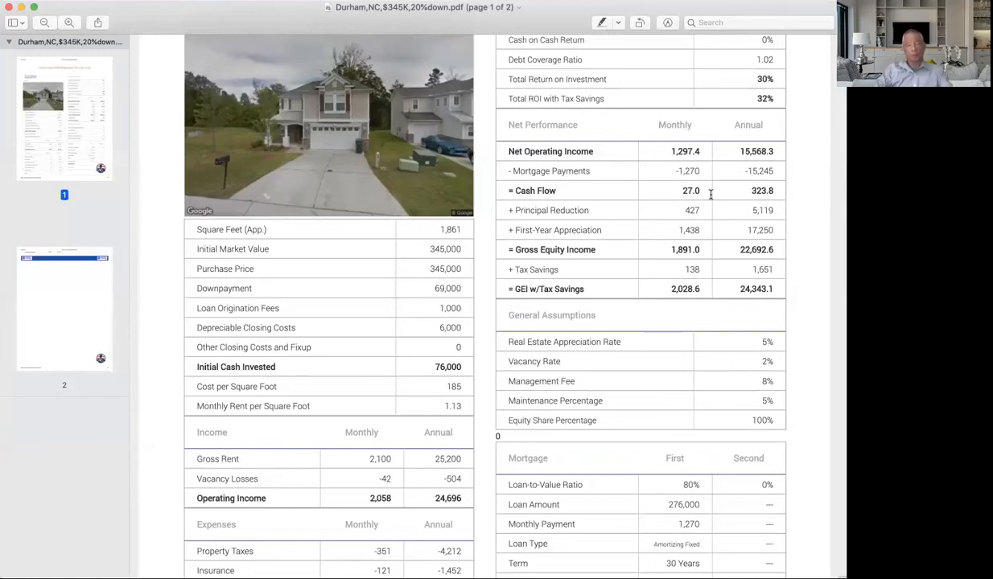
{"action": "scroll", "scroll_direction": "down", "scroll_amount": 3}
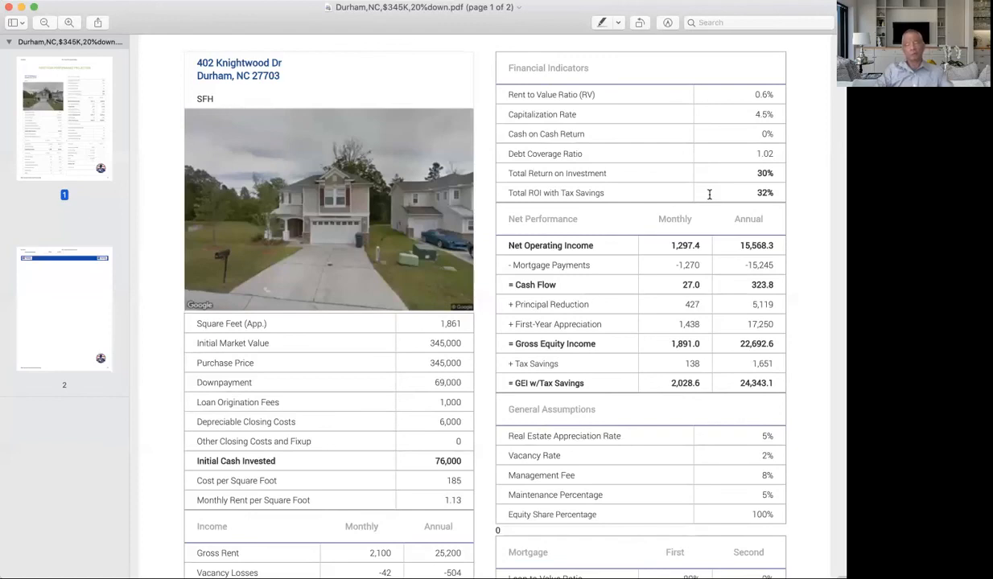
{"action": "mouse_move", "coordinate": [692, 184]}
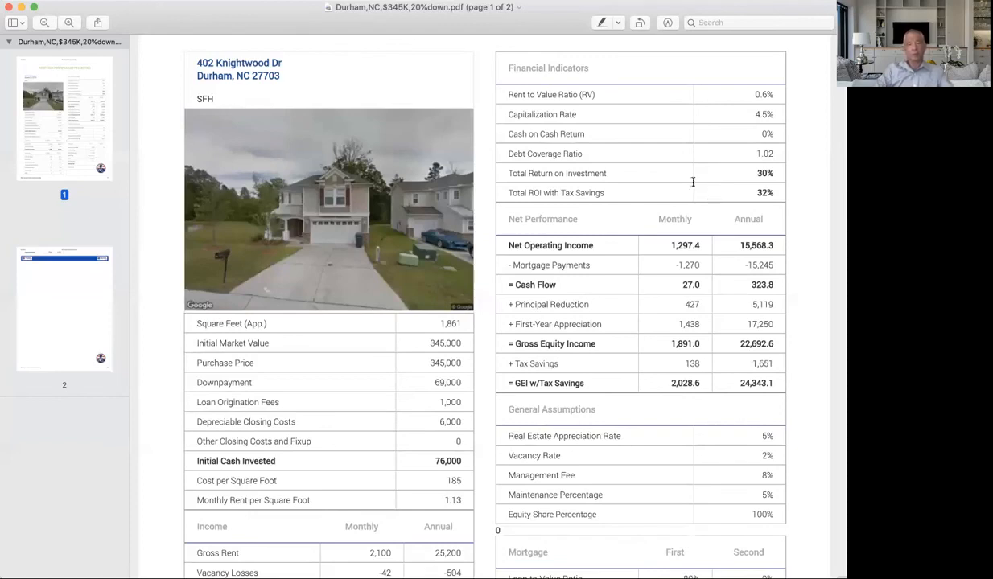
{"action": "mouse_move", "coordinate": [619, 10]}
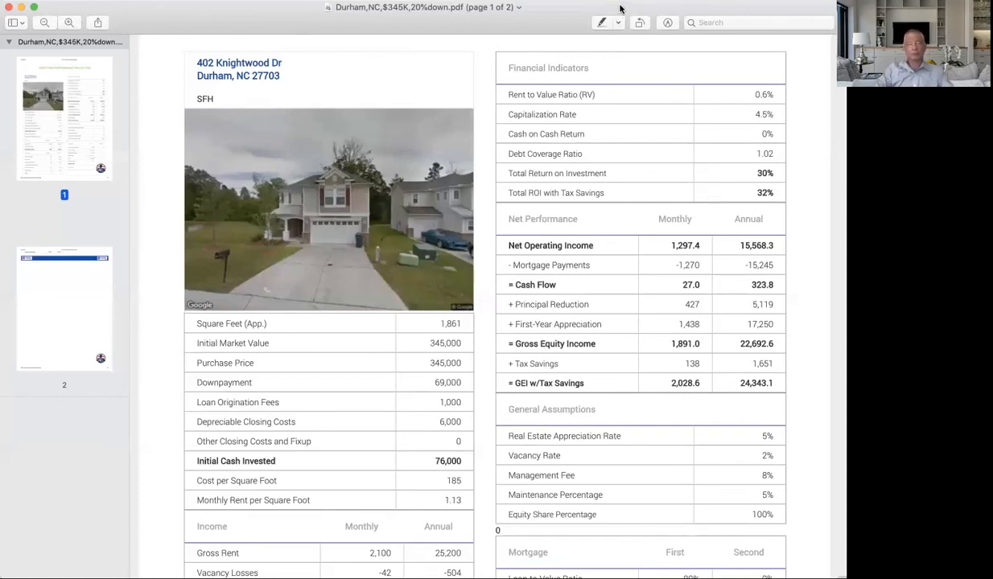